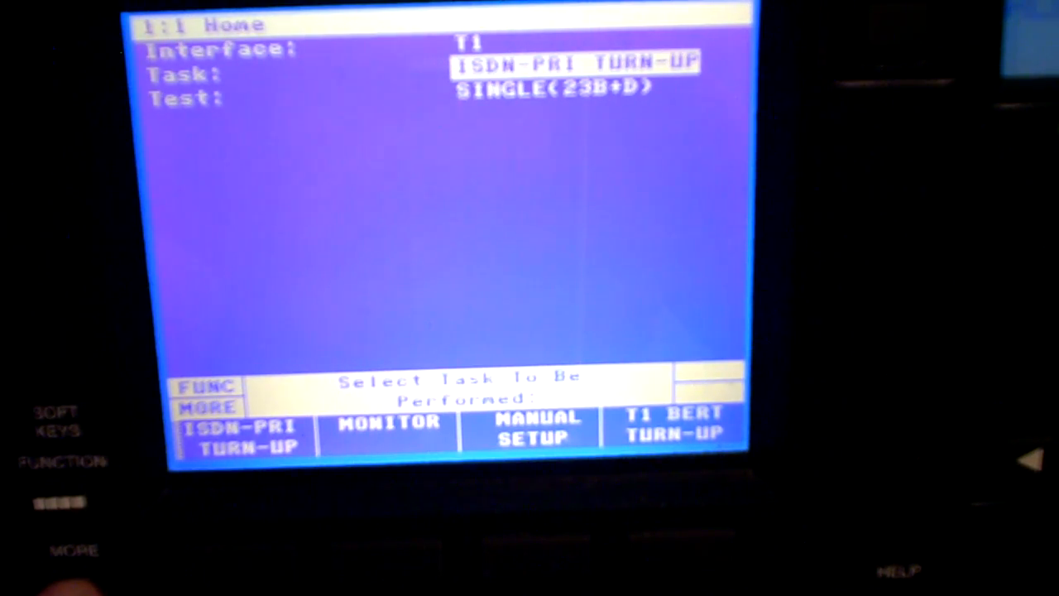
Step: Set the Home screen to interface T1, task ISDN-PRI TURN-UP, test SINGLE(23B+D)
click(209, 407)
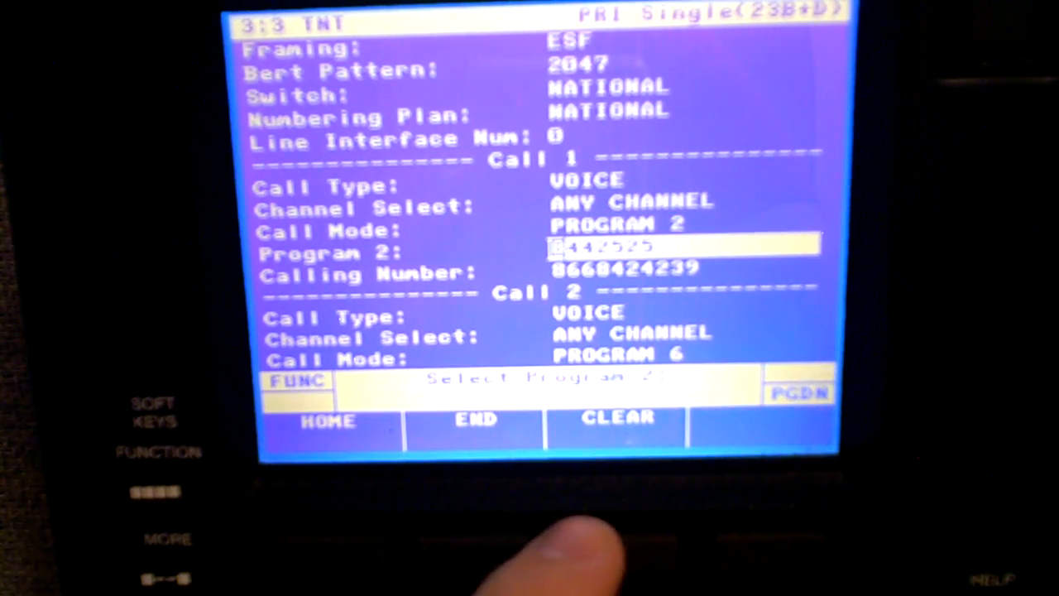
click(617, 418)
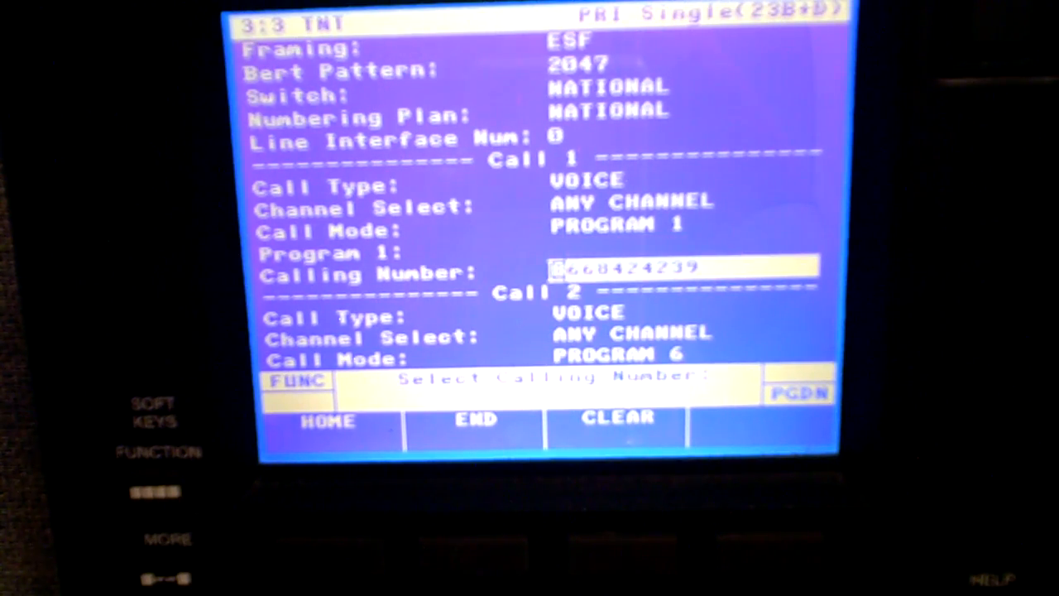
scroll(down, 3)
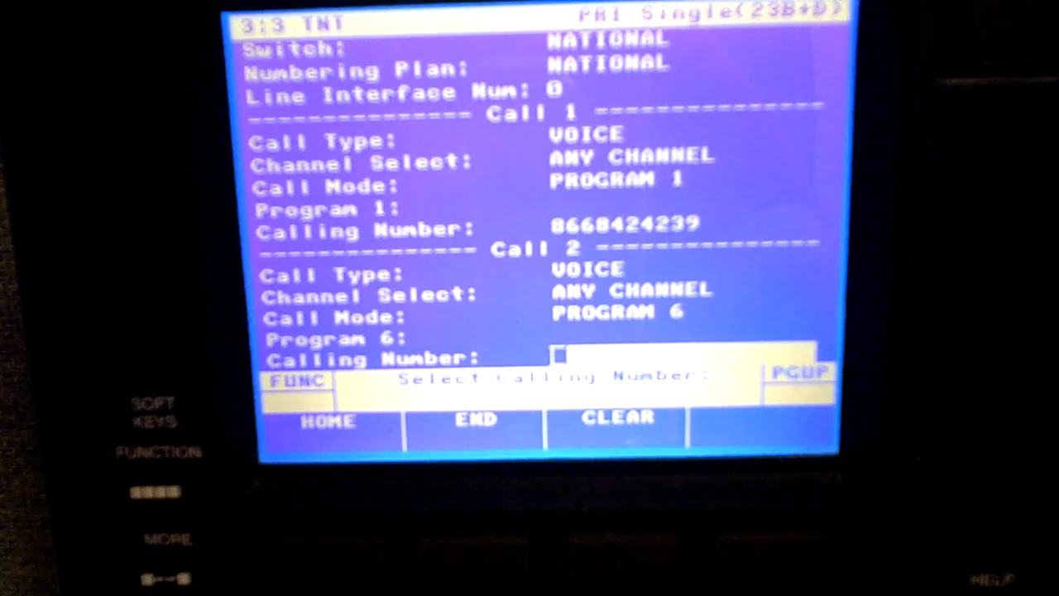